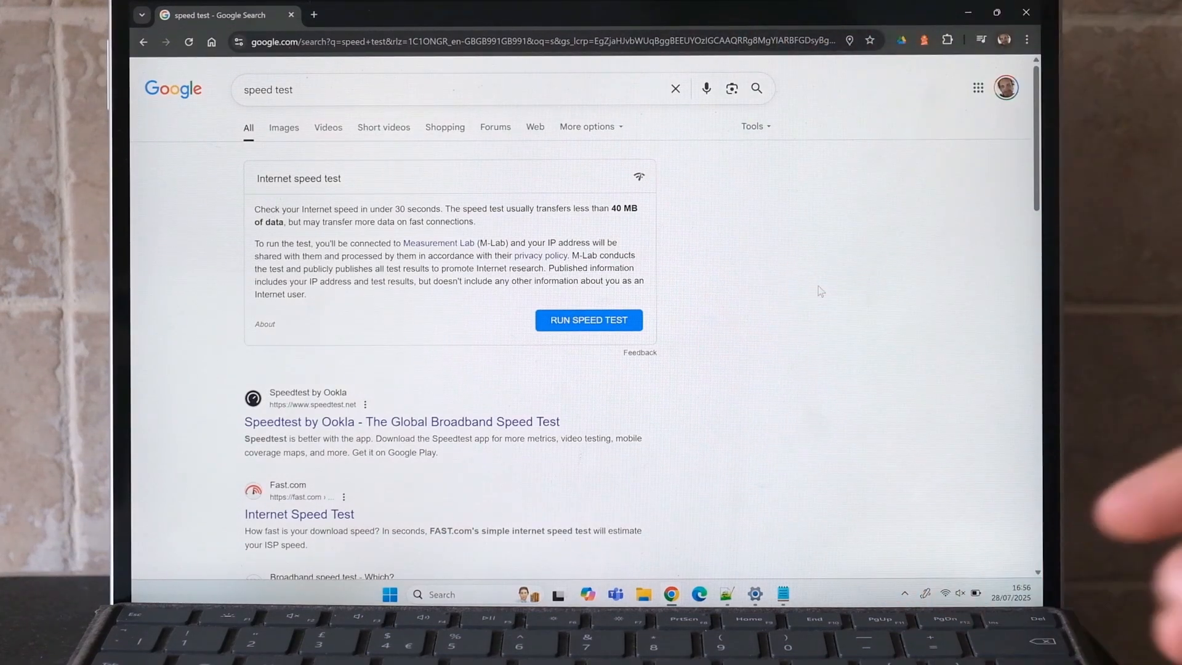
Start the Google internet speed test in Chrome.
click(588, 320)
text(cmd)
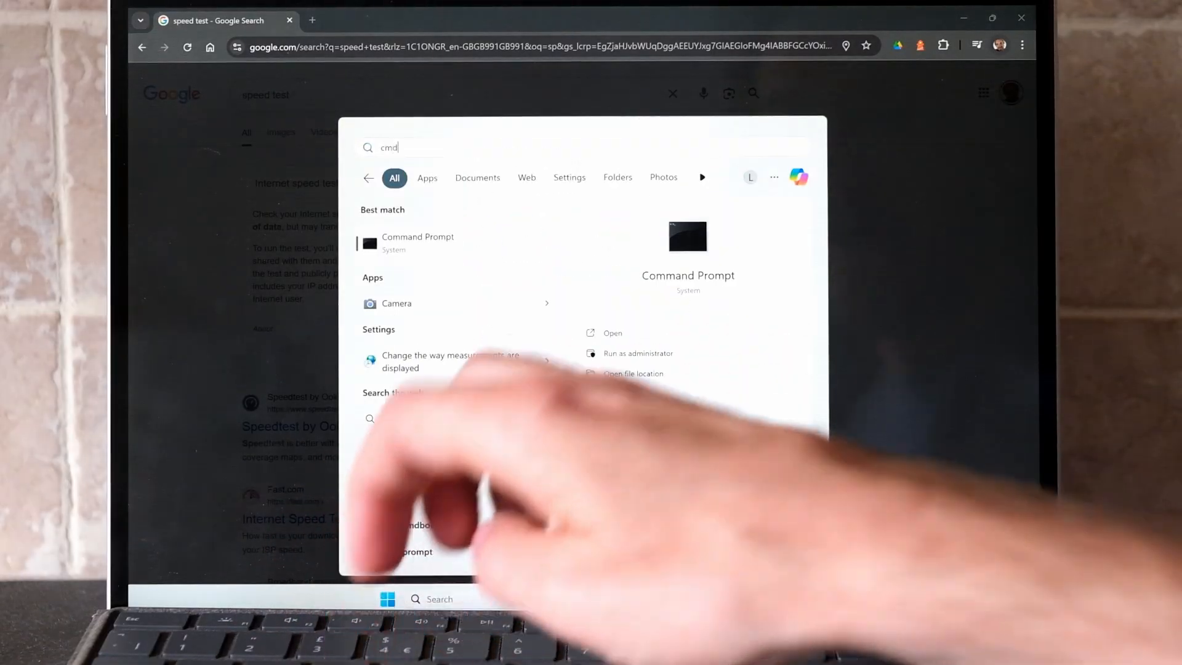
In a new Command Prompt, begin an unfragmented ping command to google.com with -f -l.
click(418, 236)
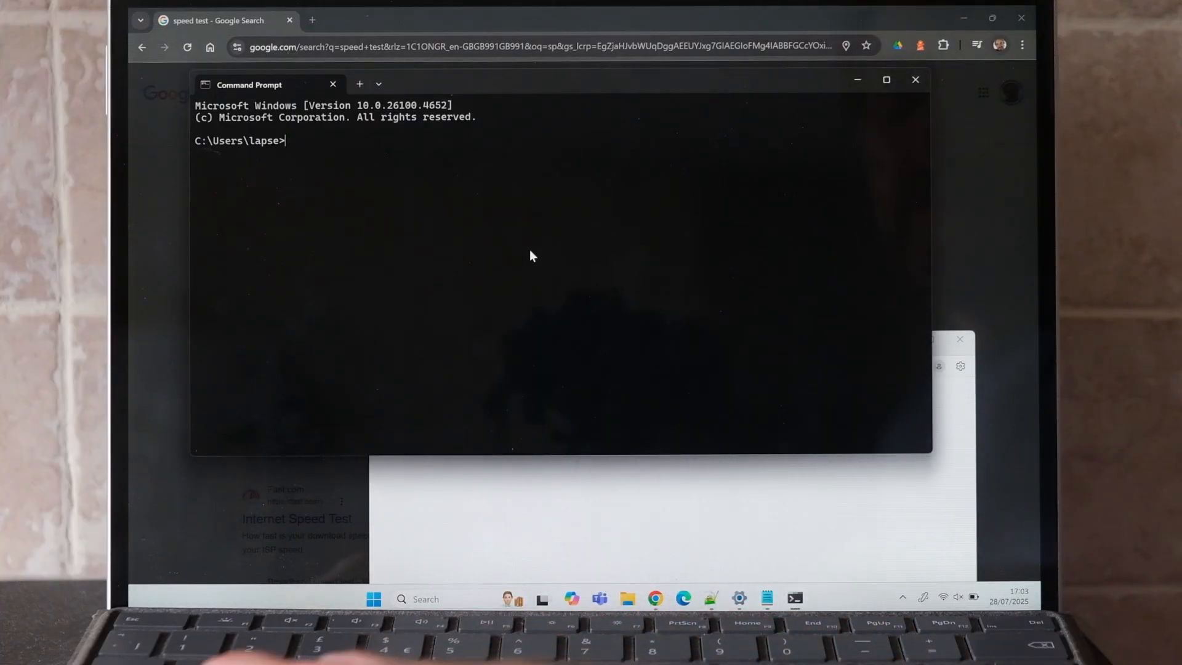
text(ping google.com -f -l)
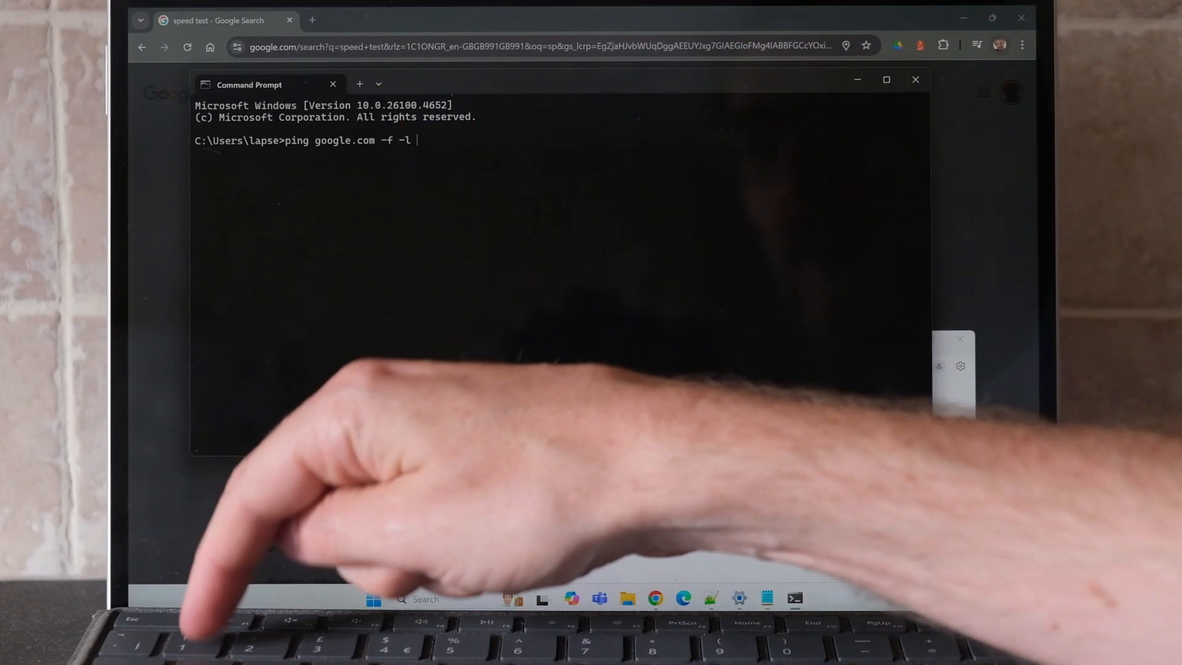
Run the 1472-byte unfragmented ping to google.com, showing packets need fragmentation.
text(1472)
text(netsh interface ipv4 show subinterfaces)
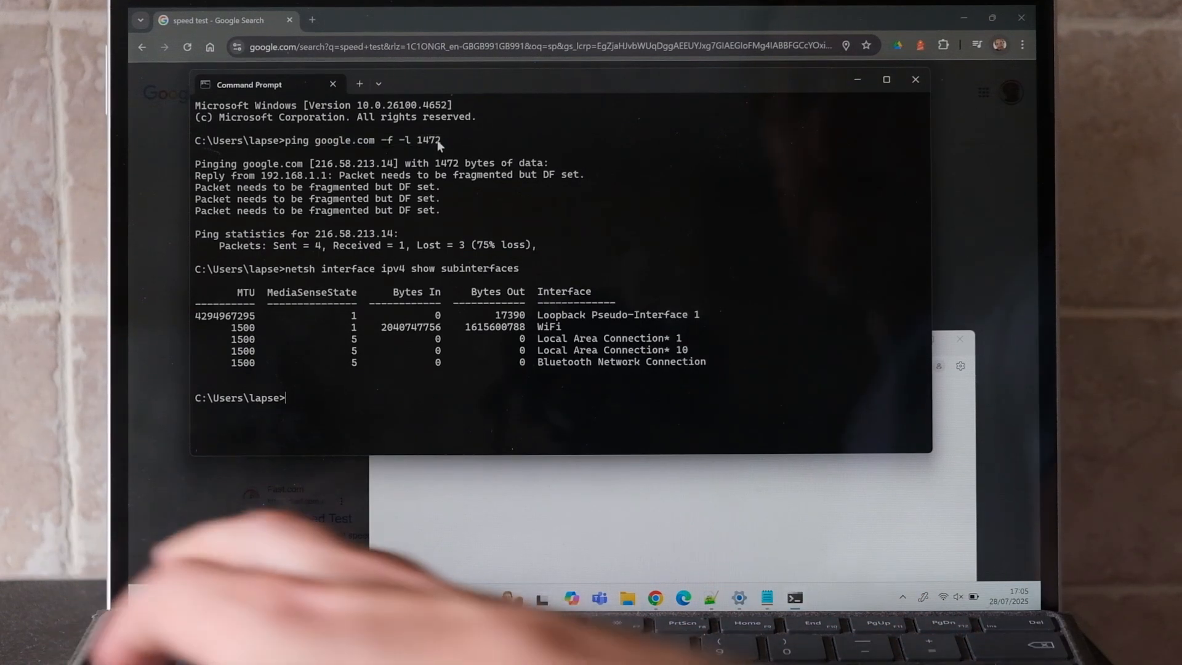
Run unfragmented pings to google.com, succeeding at 1464 bytes and failing at 1465.
text(ping google.com -f -l 1472)
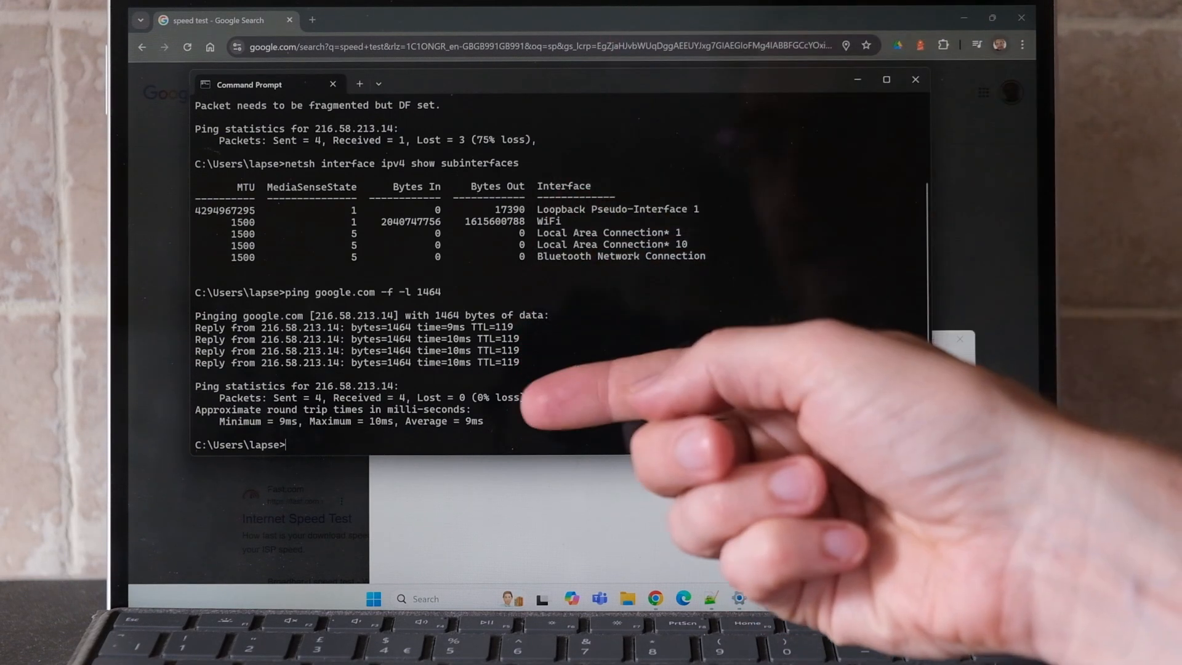
text(ping google.com -f -l 1472)
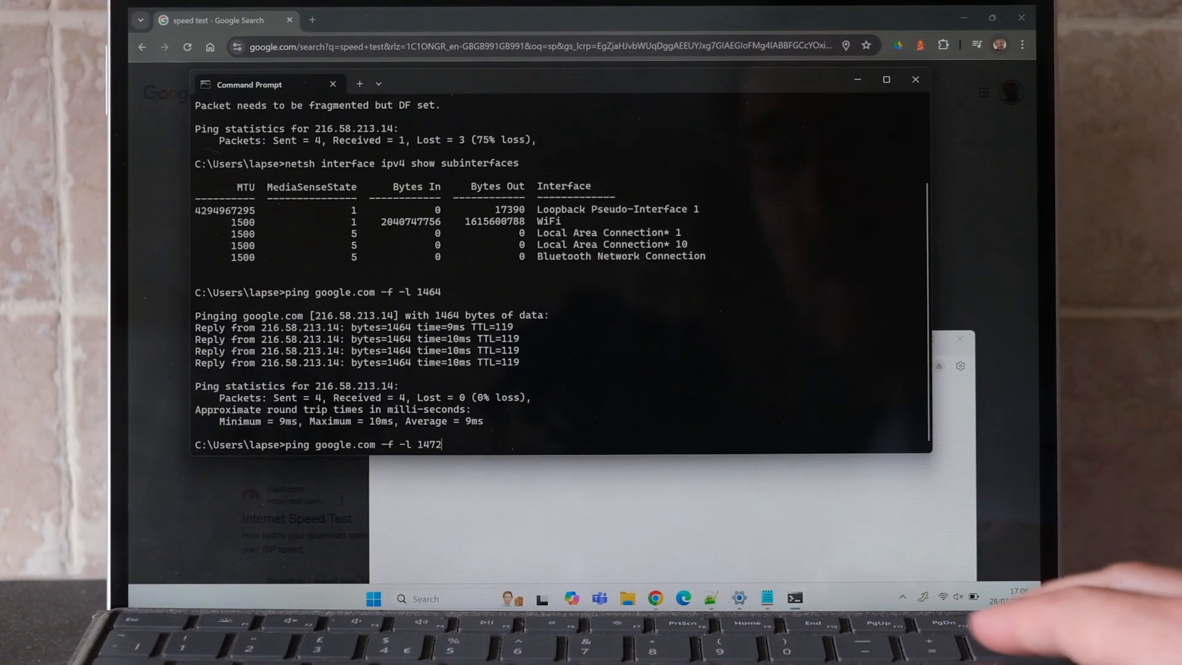
text(1465)
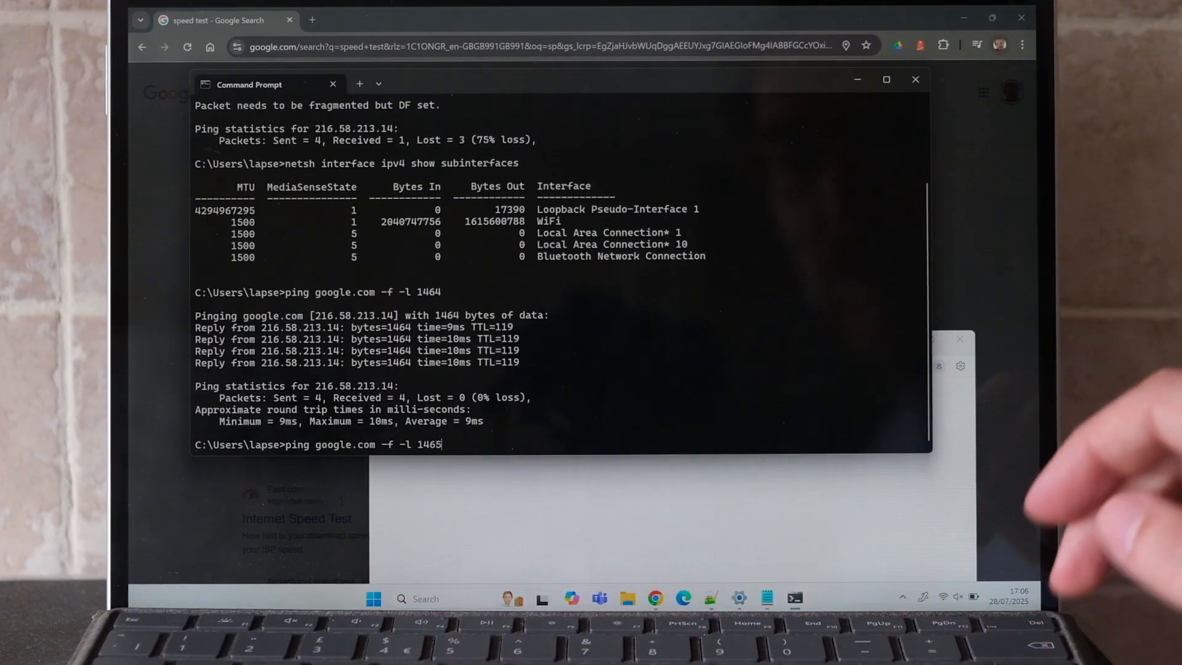
key(enter)
text(netsh int ipv4 set subinterface )
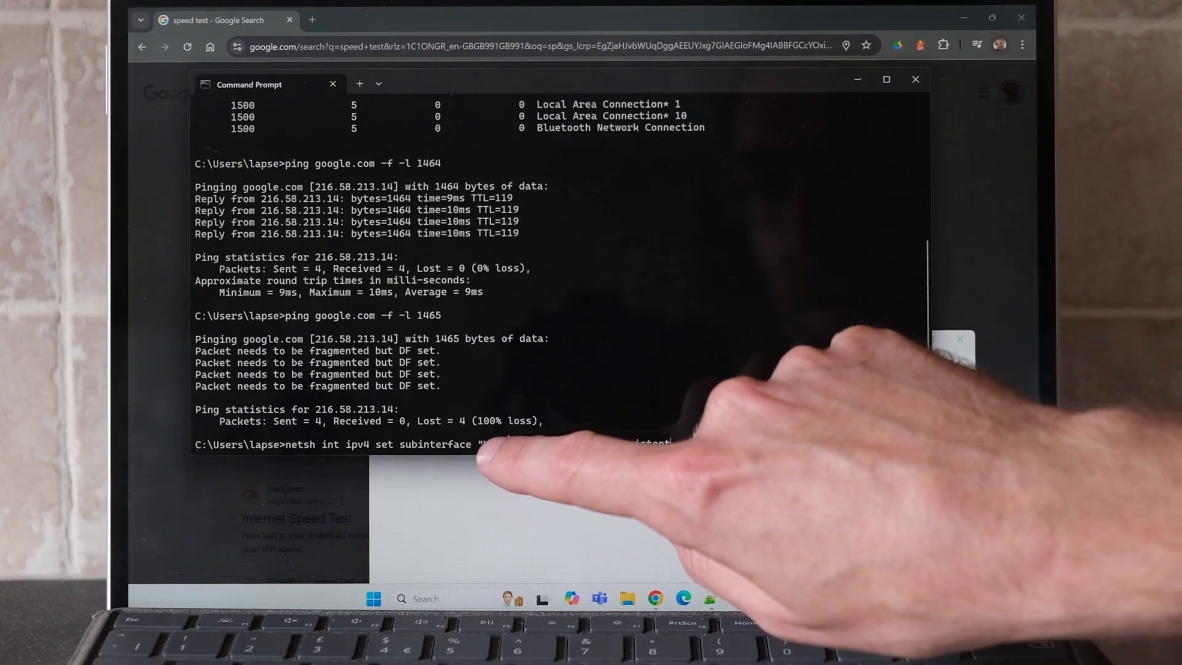
Prepare the netsh arguments "WiFi" mtu=1482 store=persistent for the MTU change.
text("WiFi" mtu=1482 store=persistent)
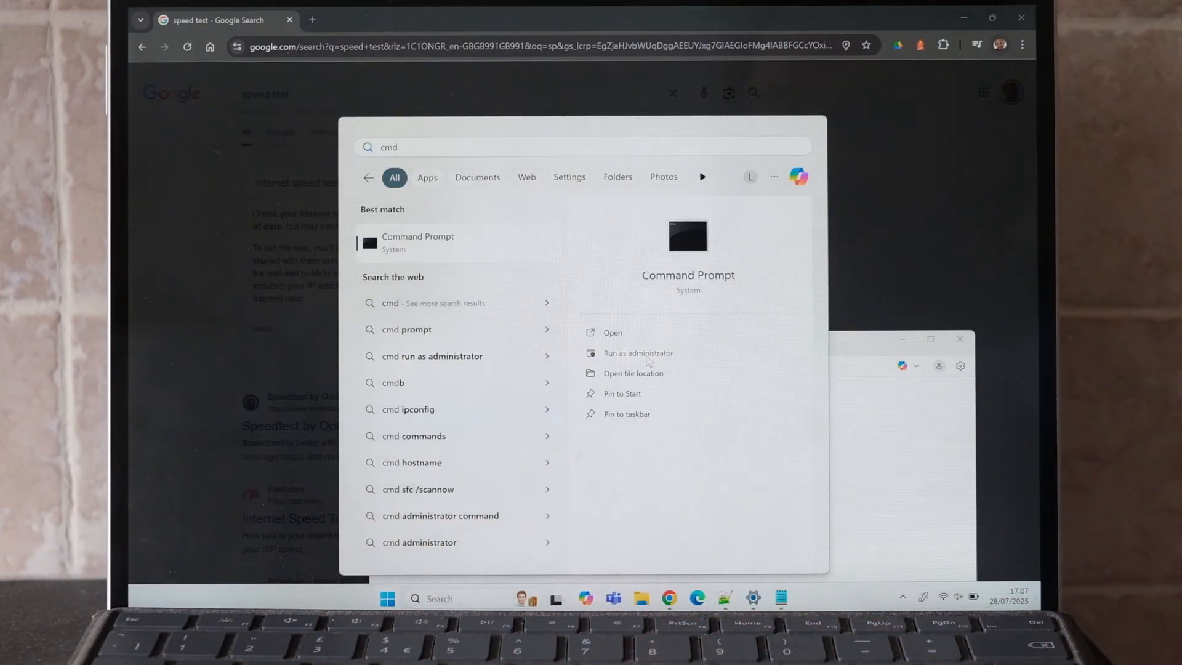
Set the WiFi MTU to 1482 persistently in an administrator prompt, then re-run the speed test.
click(636, 353)
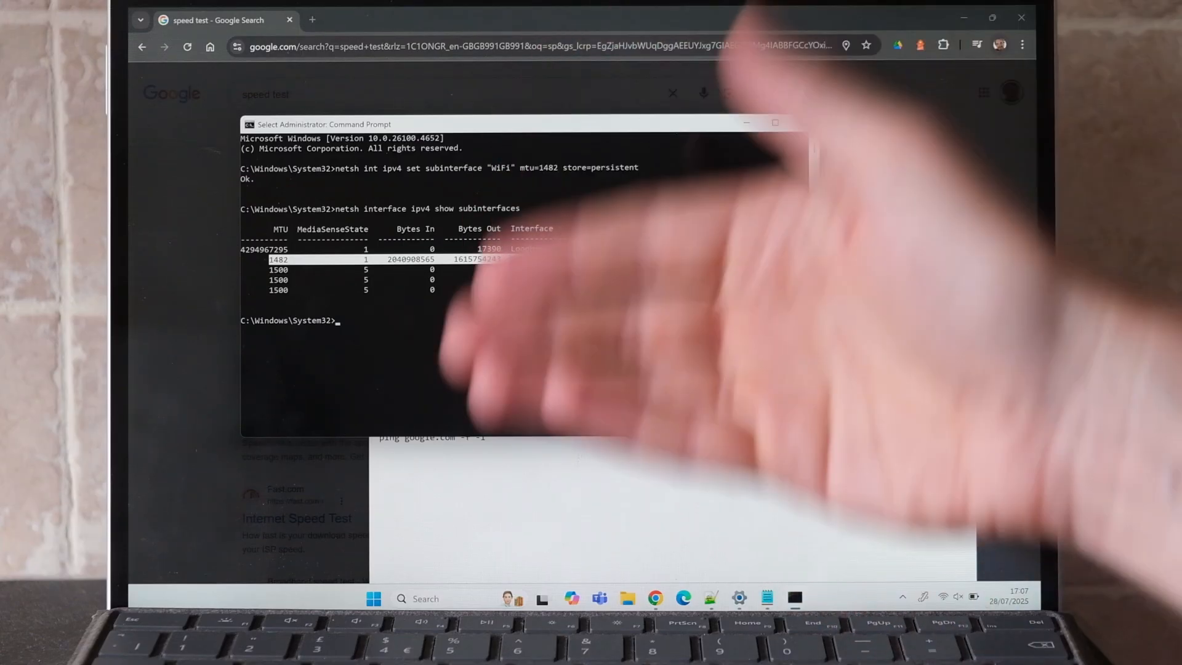
click(462, 20)
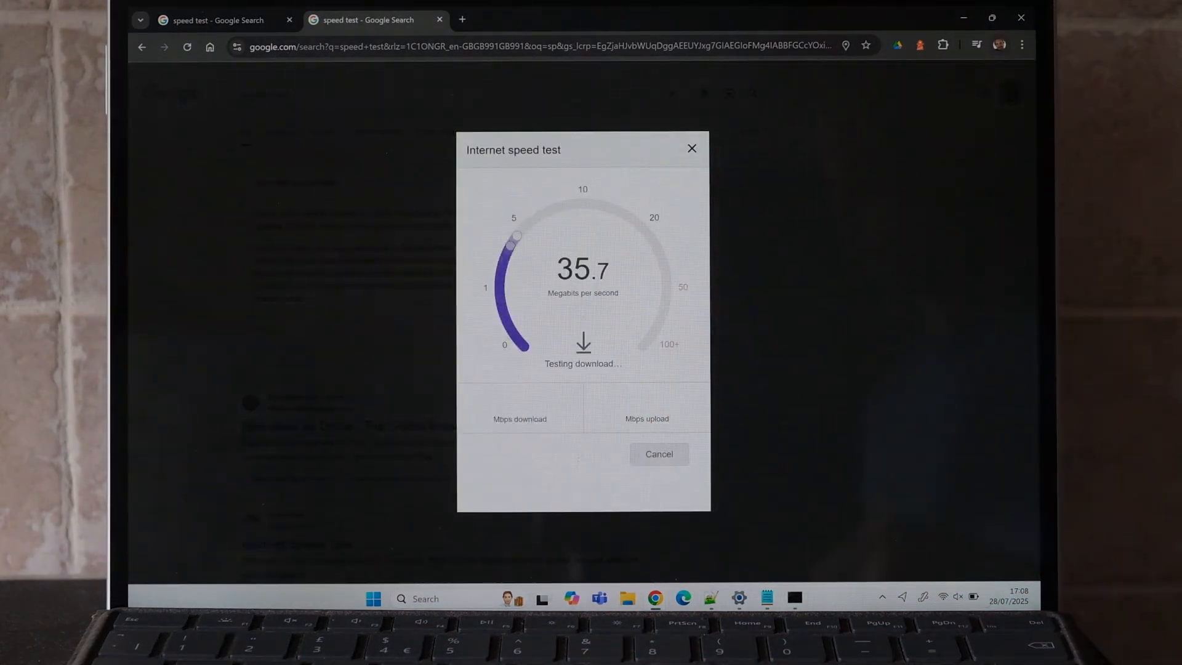
click(440, 20)
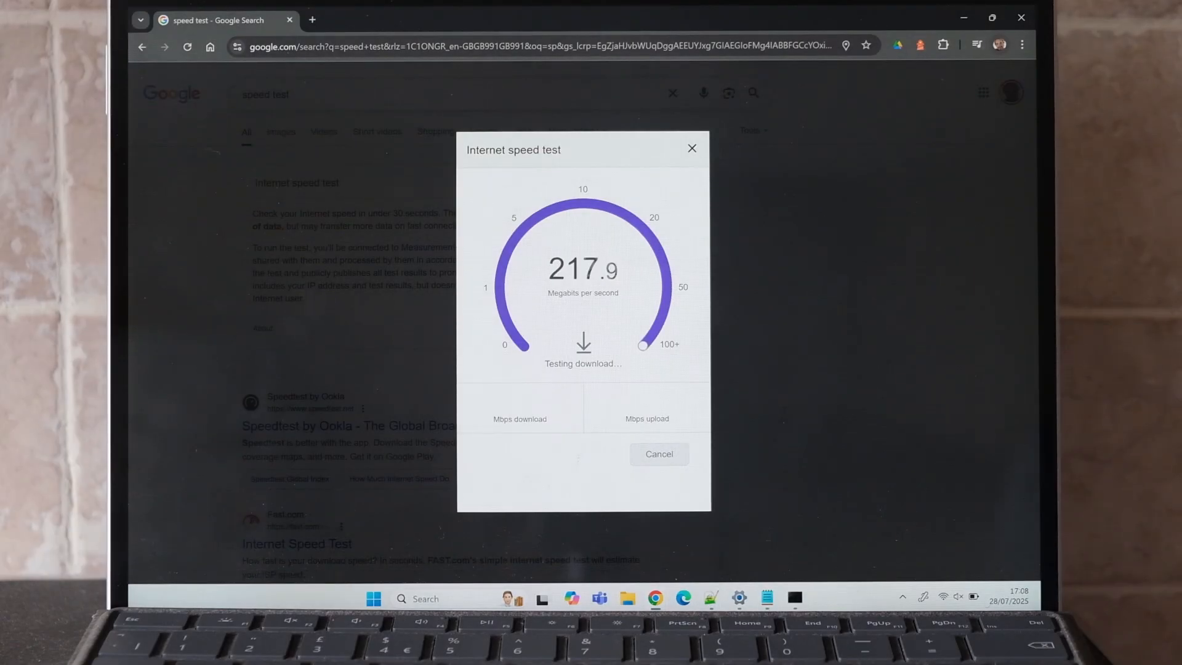